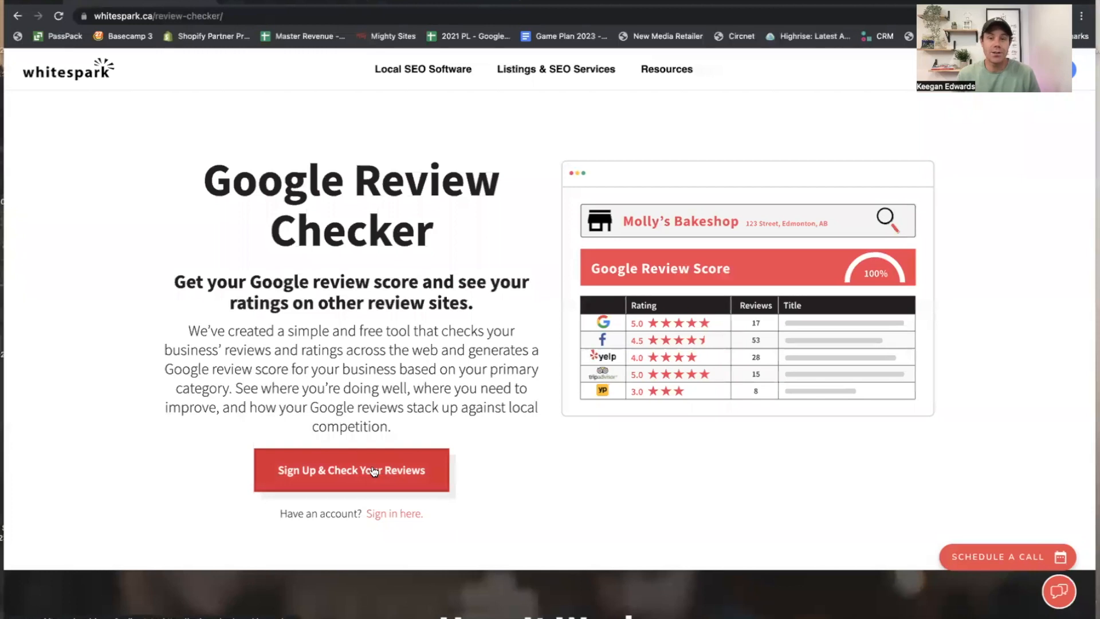
# Sign up for a free Whitespark account with first name 'Keegan'.
pyautogui.click(351, 470)
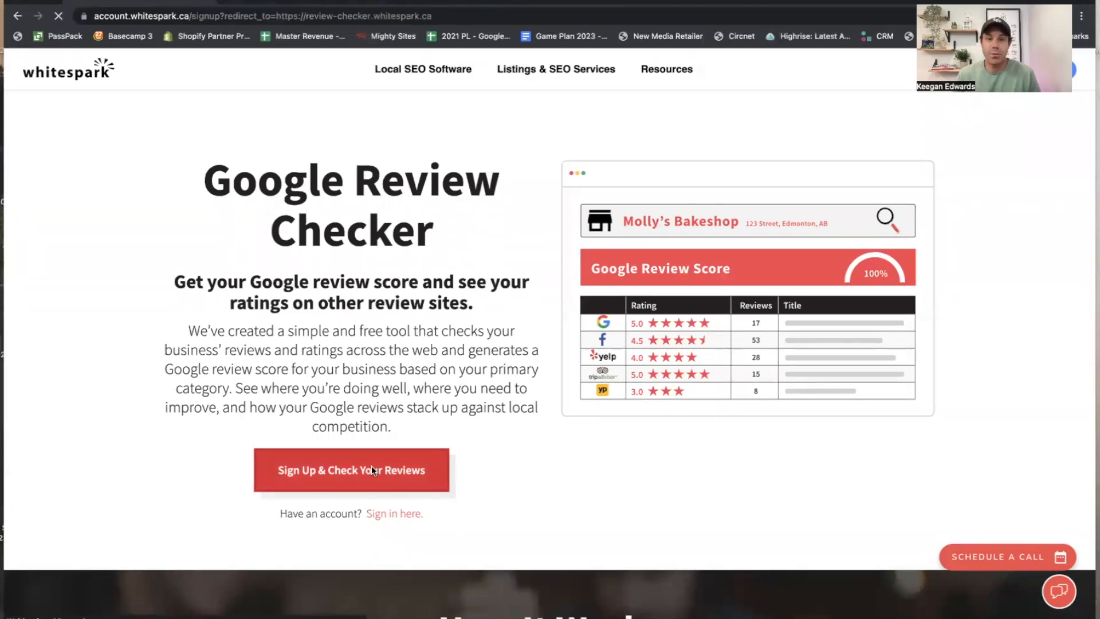
pyautogui.click(350, 470)
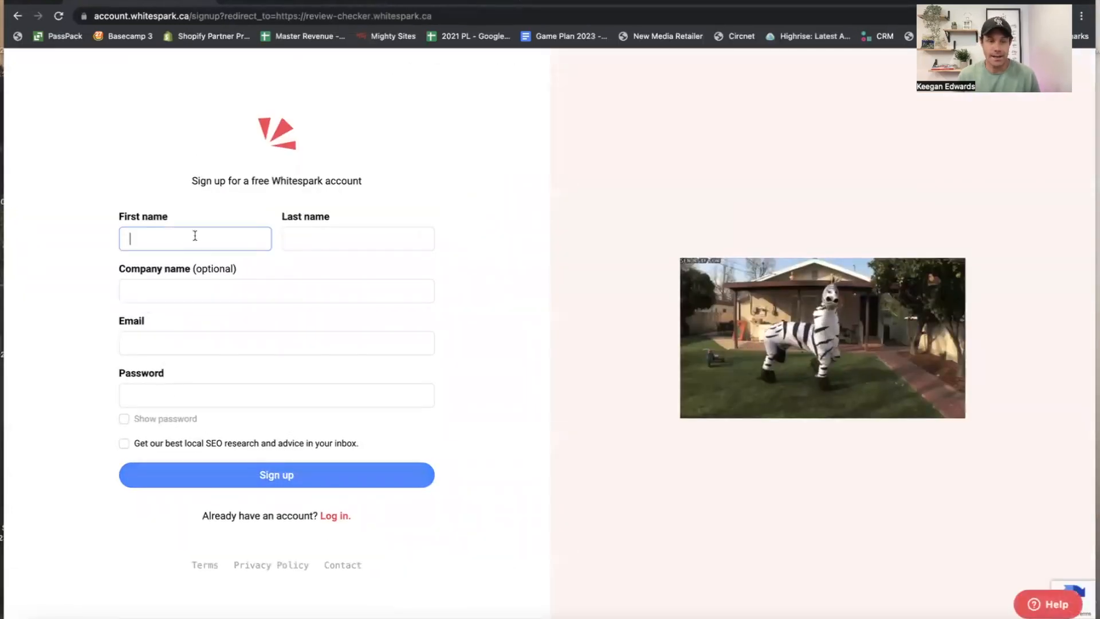
pyautogui.write('Keegan')
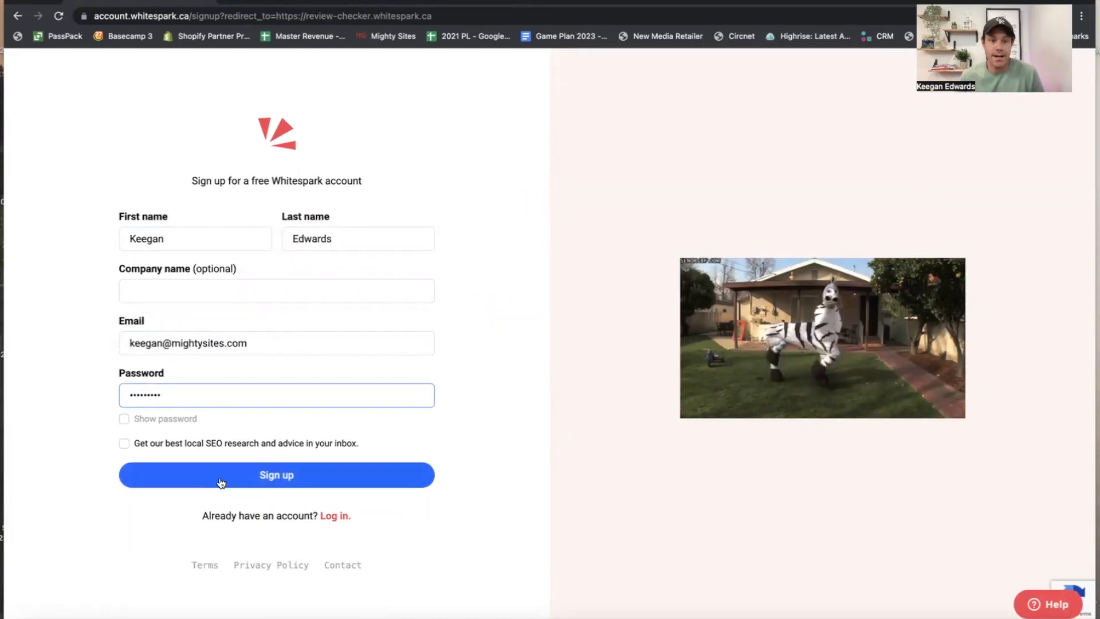
pyautogui.click(276, 475)
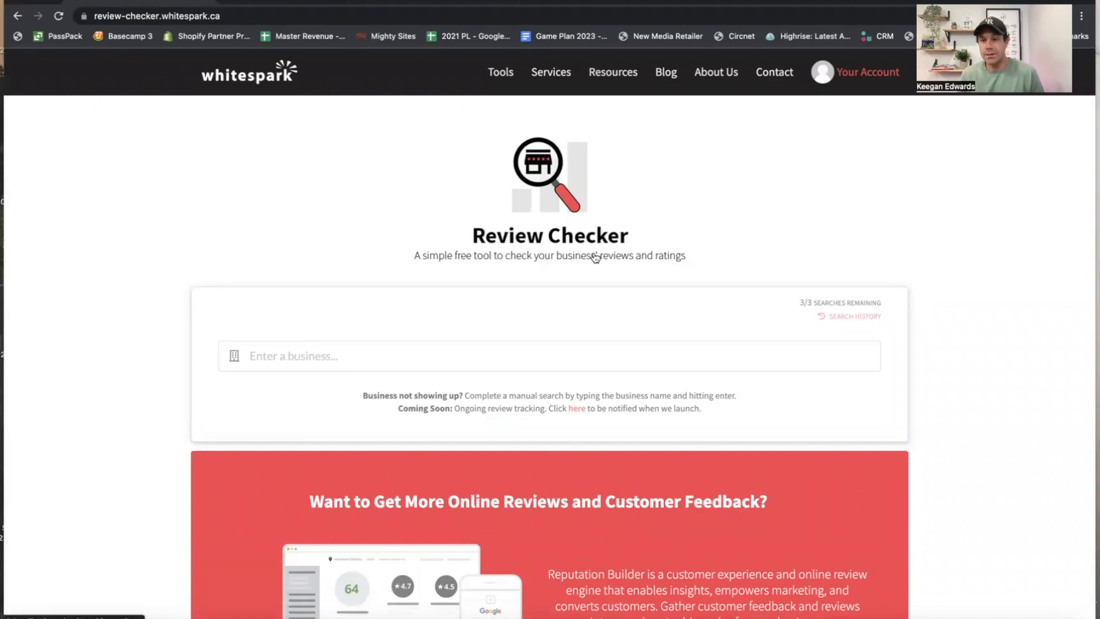
pyautogui.scroll(-3)
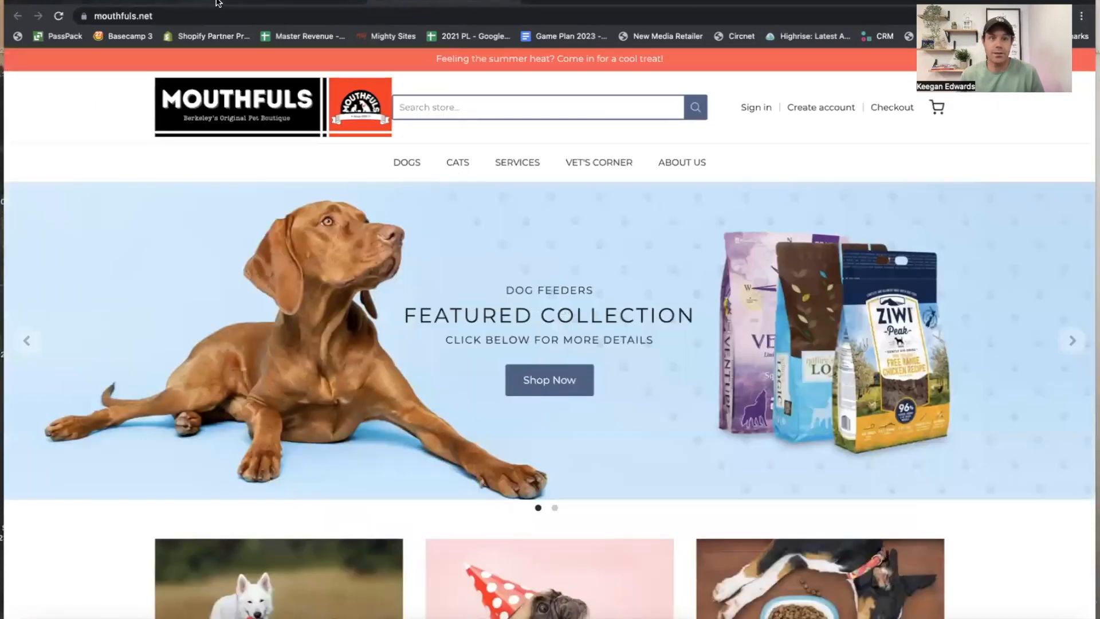
pyautogui.scroll(-3)
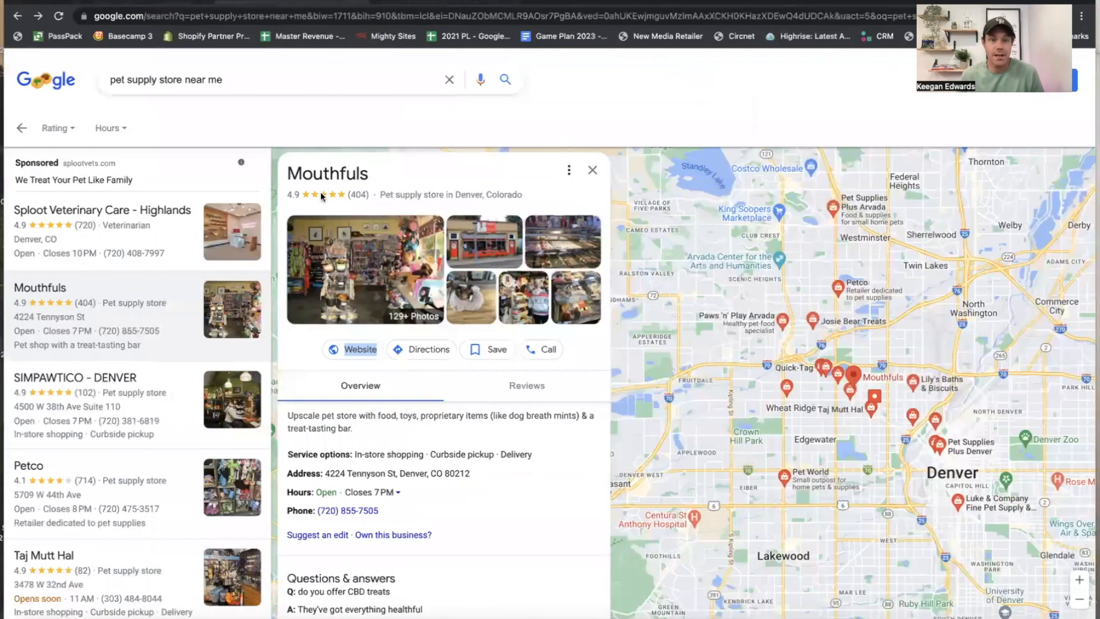
pyautogui.scroll(-3)
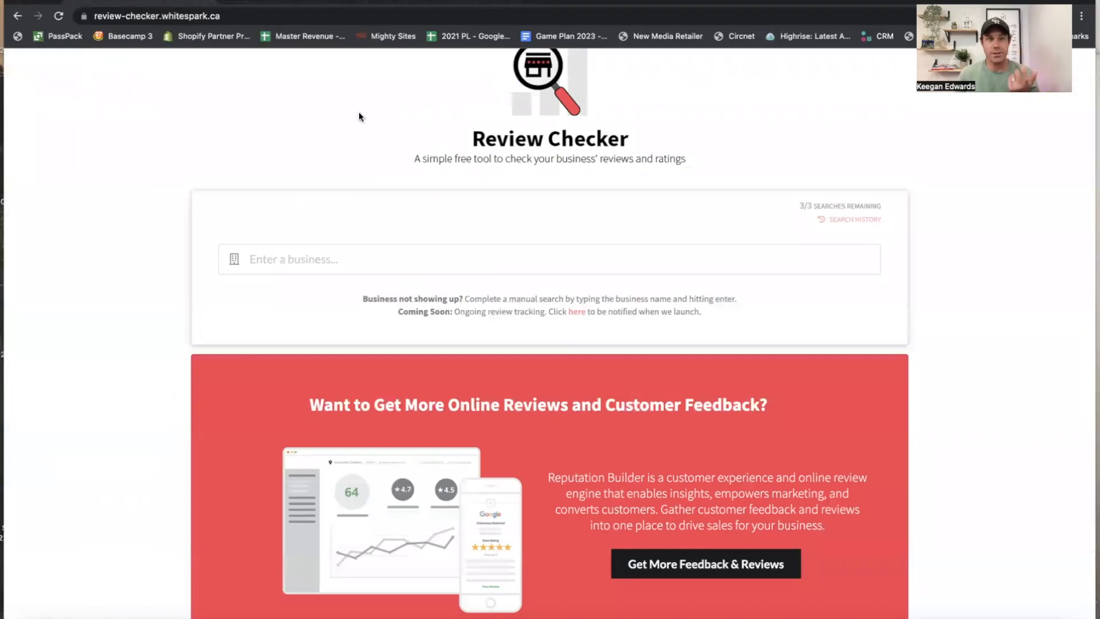
# Search 'mouthfuls' and review the Tennyson Street, Denver results: 64% Google Review Score.
pyautogui.click(549, 259)
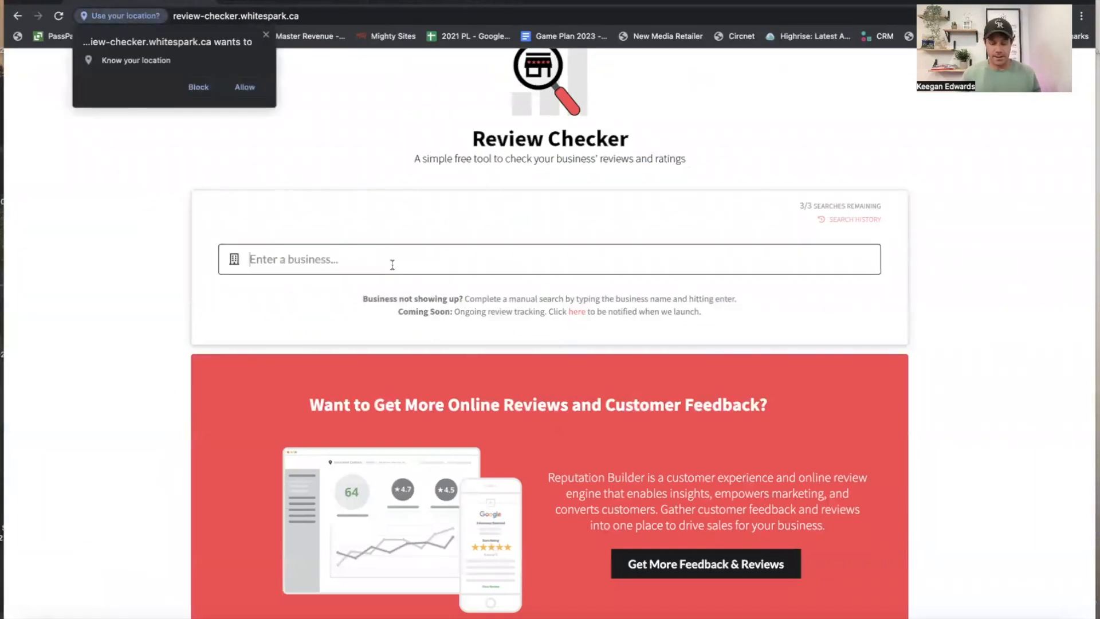
pyautogui.write('mouthfuls, Tennyson Street, Denver, CO, USA')
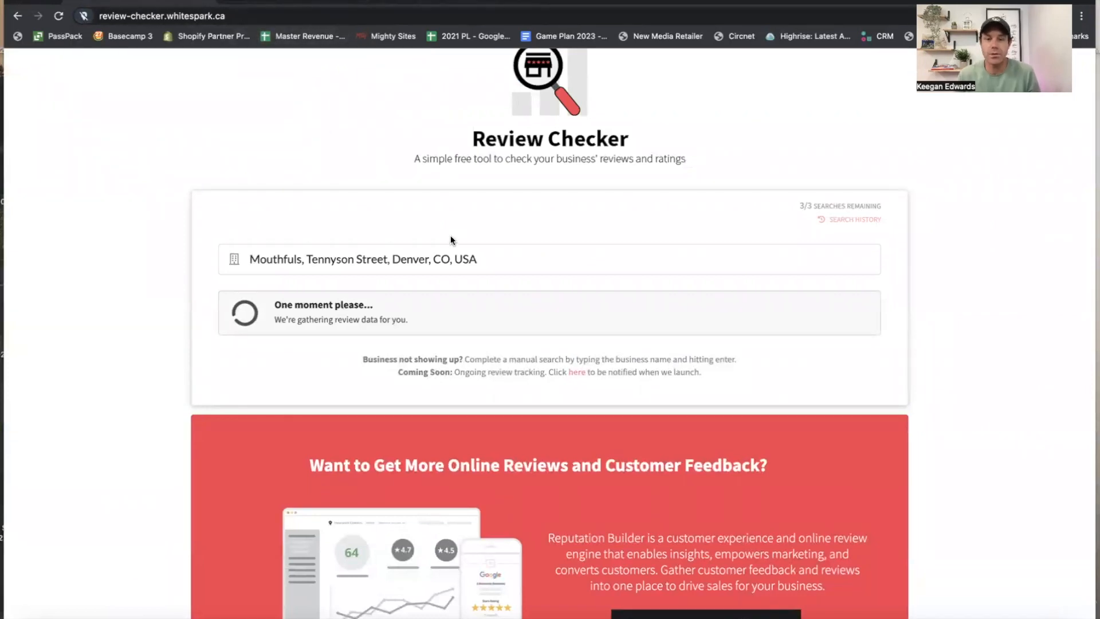
pyautogui.scroll(-3)
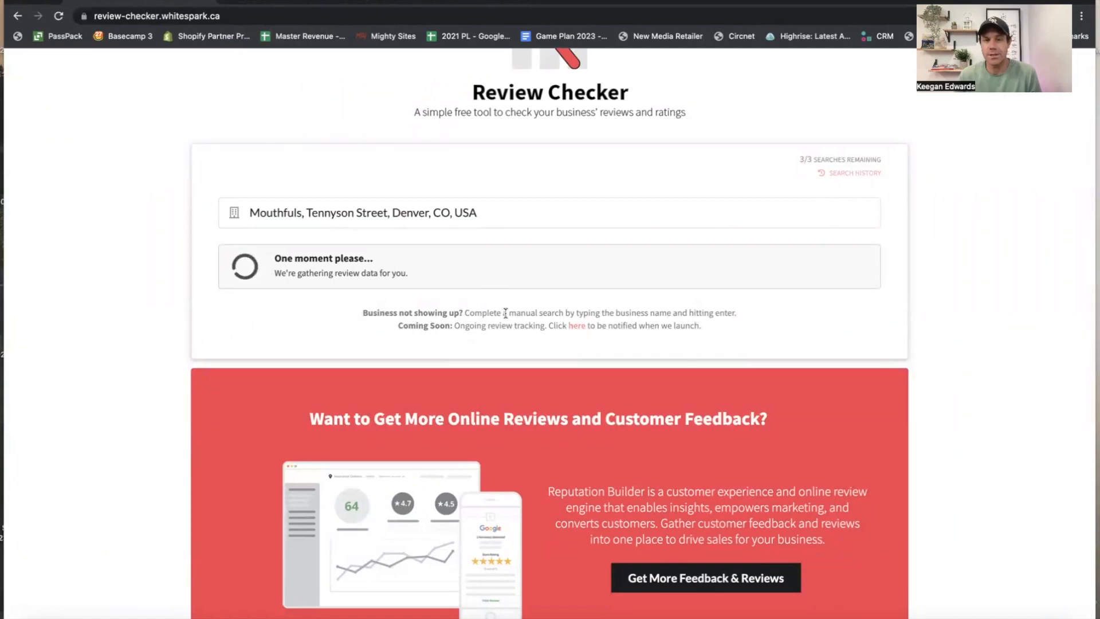
pyautogui.moveTo(490, 287)
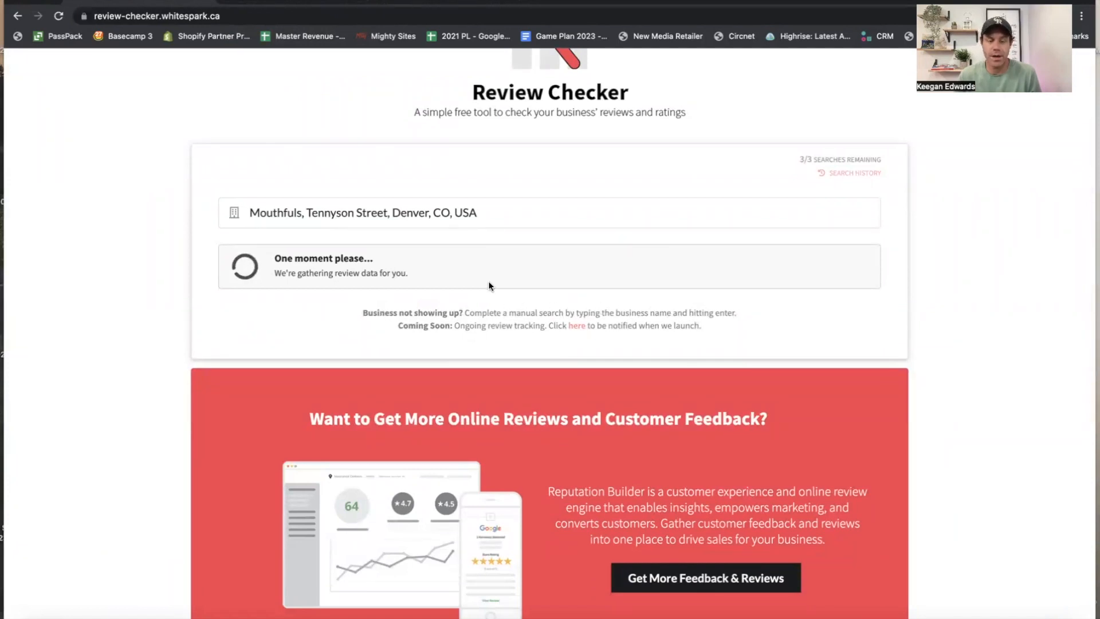
pyautogui.scroll(-3)
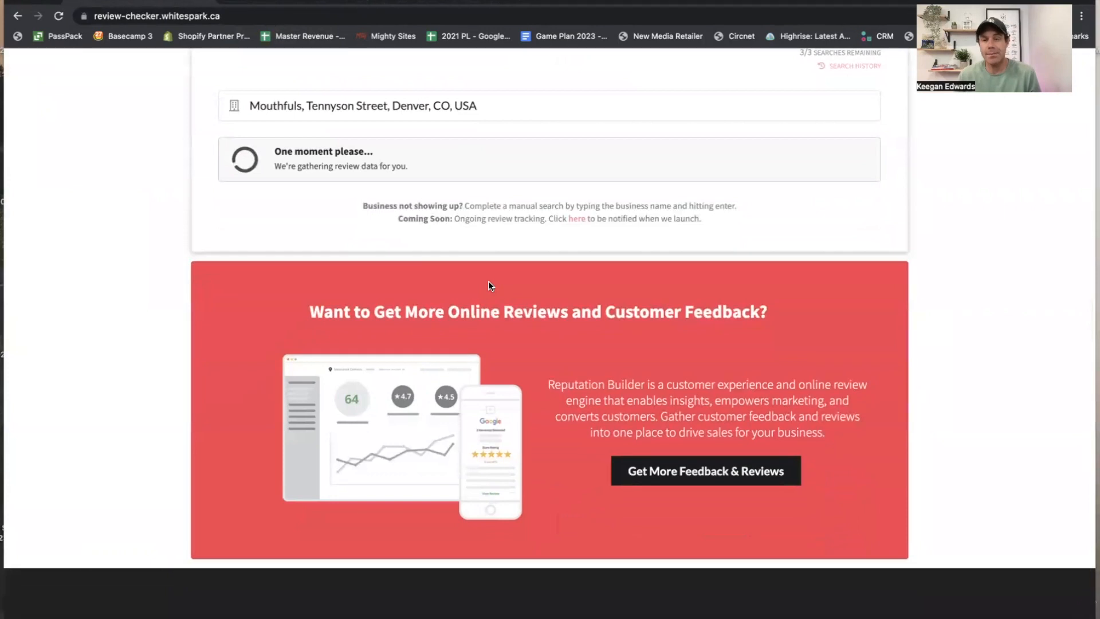
pyautogui.scroll(3)
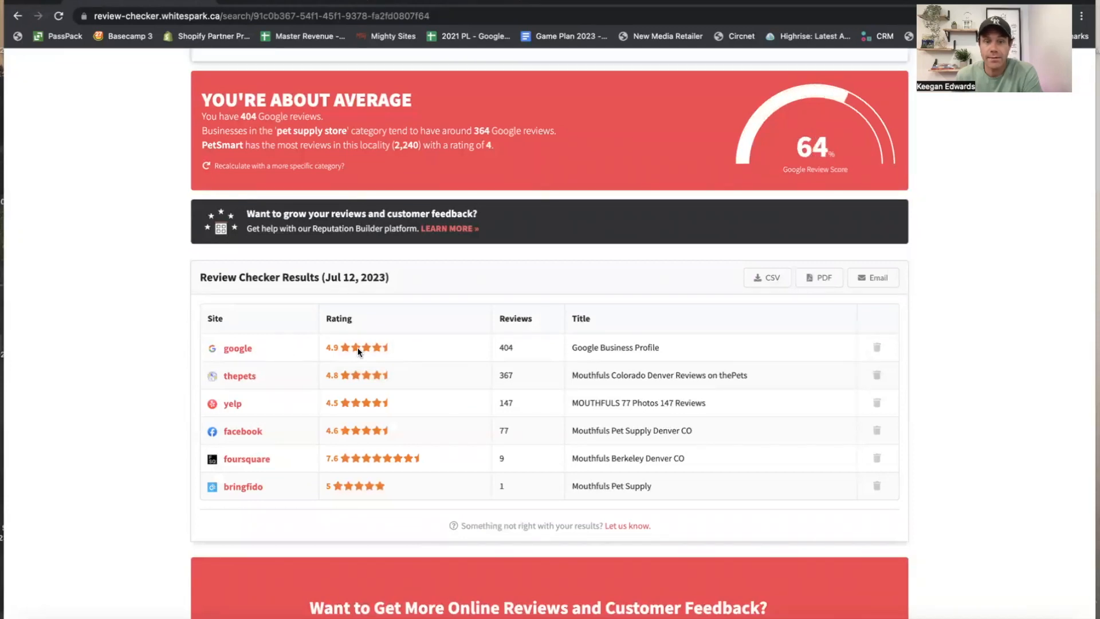
pyautogui.scroll(-3)
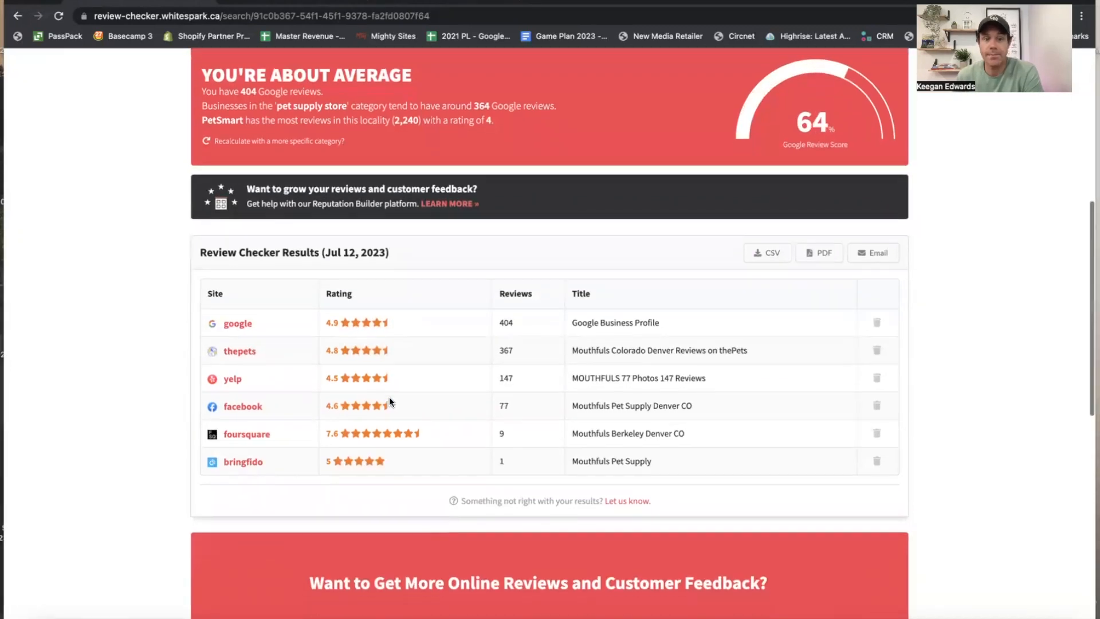
pyautogui.scroll(-3)
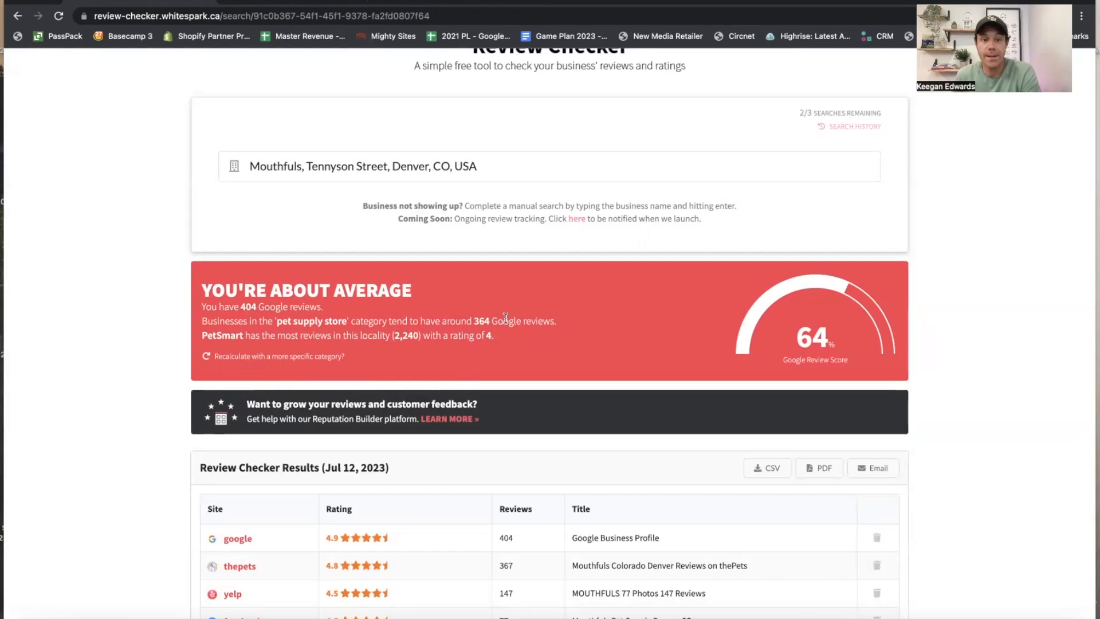
pyautogui.scroll(-3)
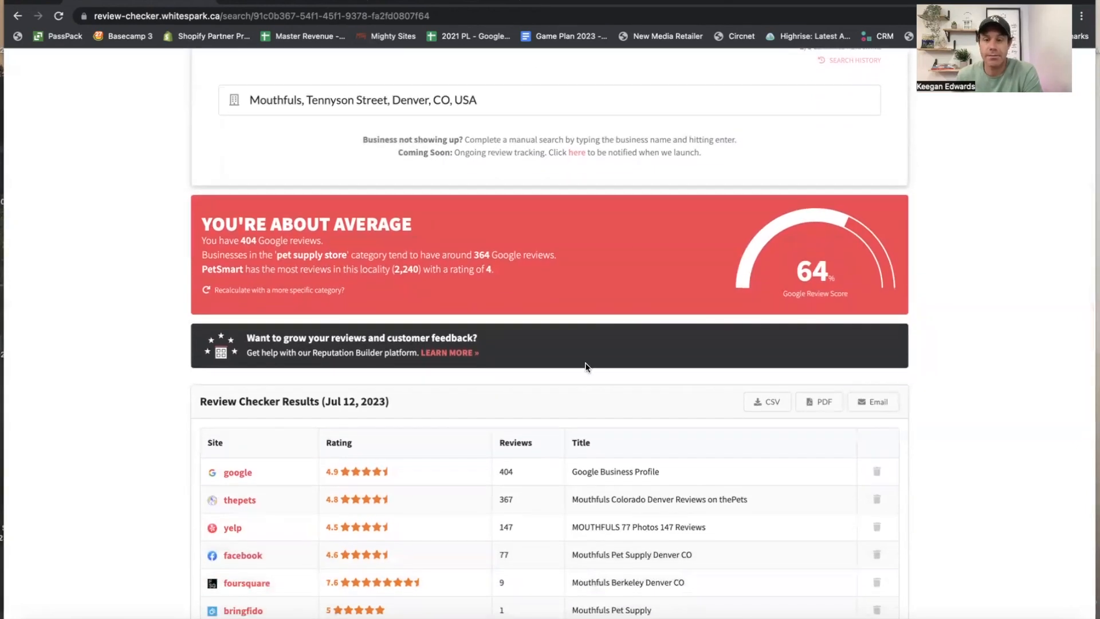
pyautogui.scroll(-3)
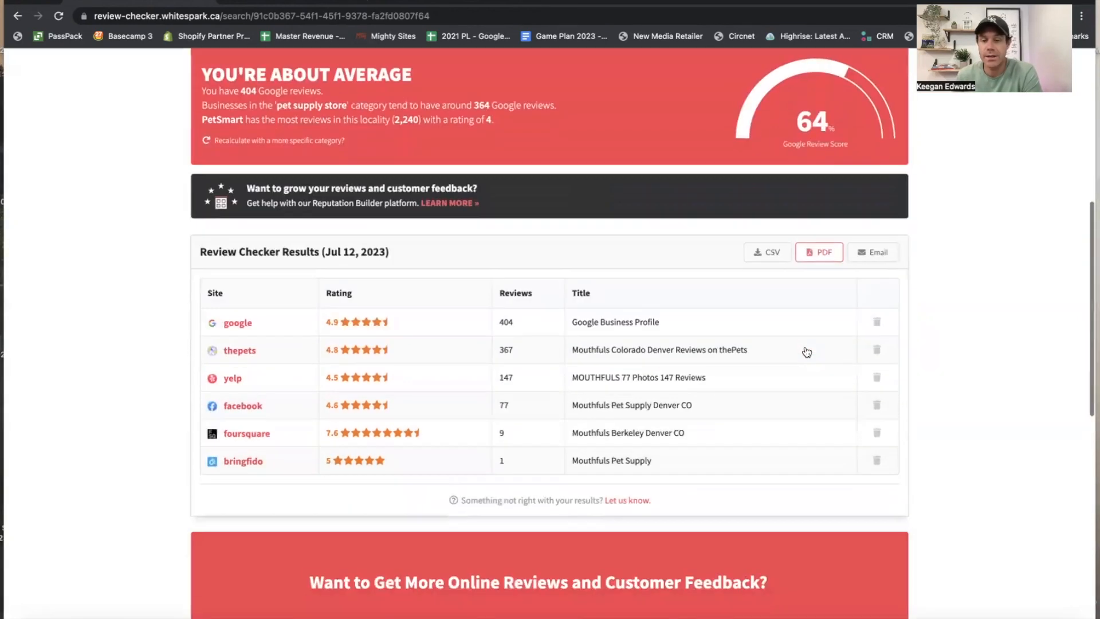
pyautogui.scroll(-3)
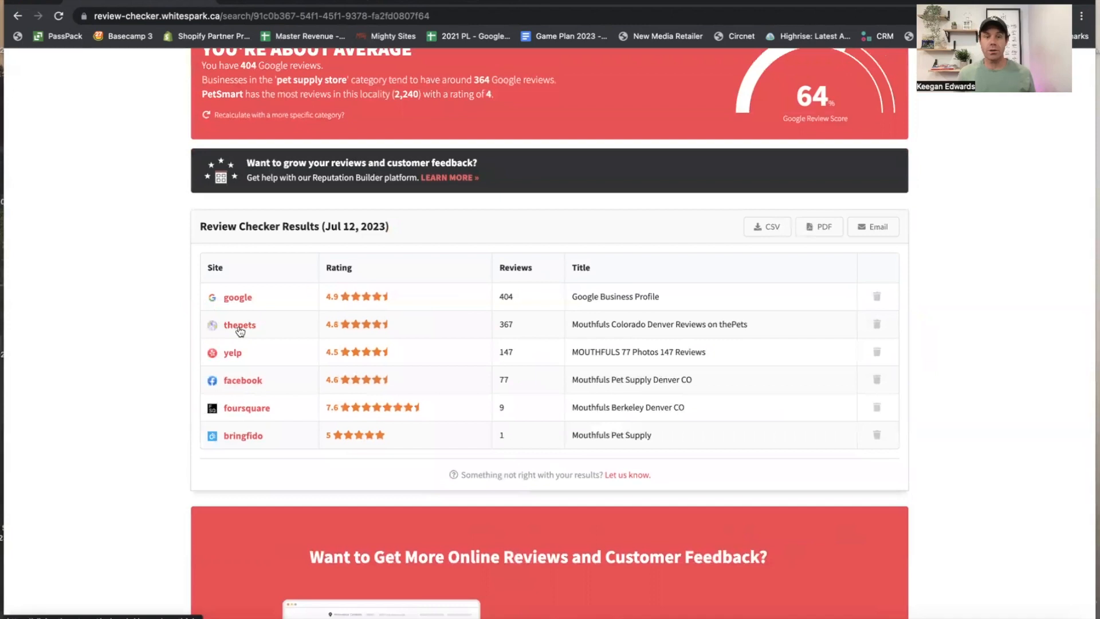
pyautogui.click(232, 353)
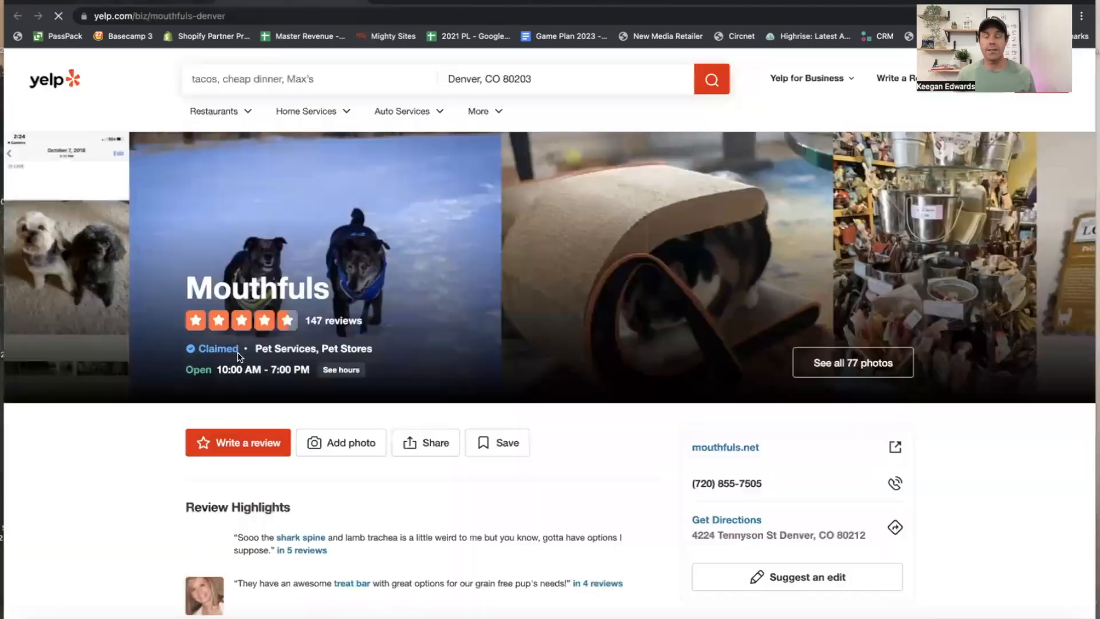
pyautogui.scroll(-3)
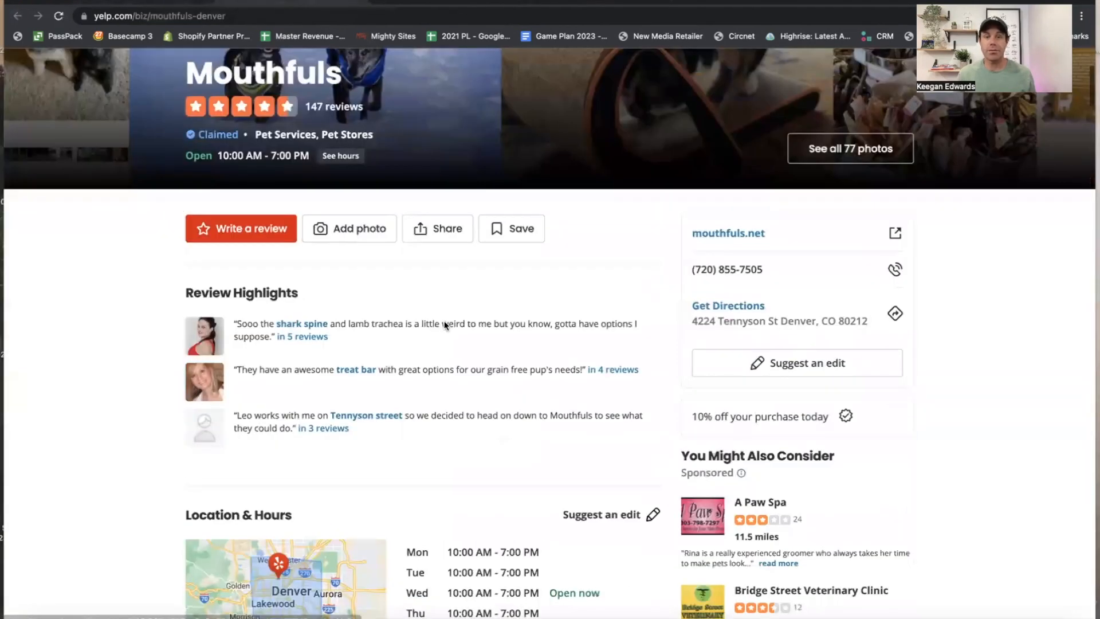
pyautogui.scroll(-3)
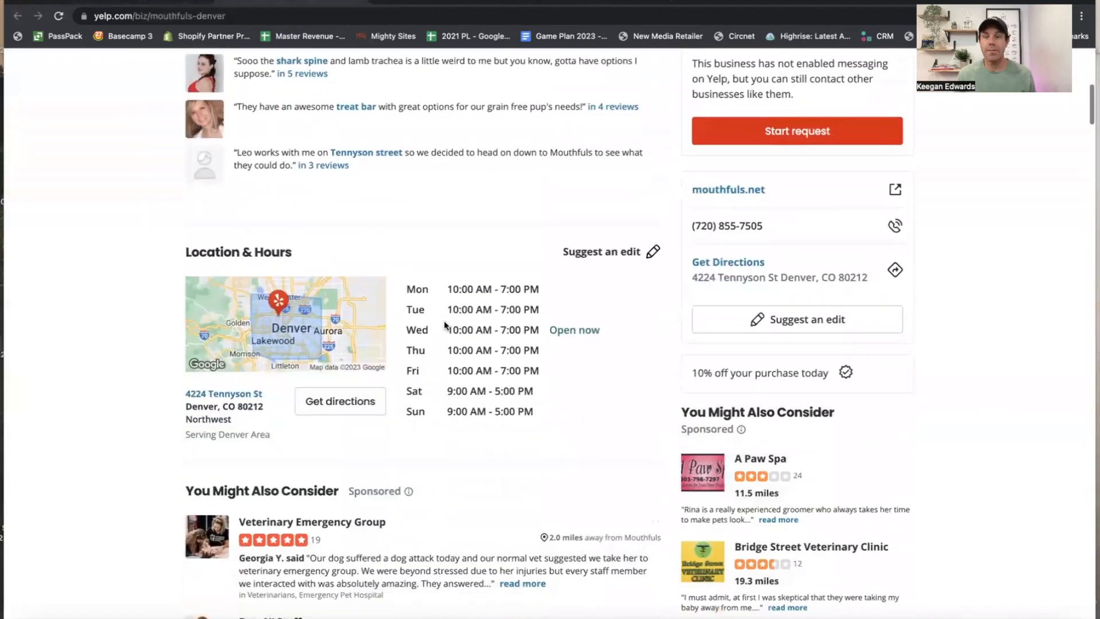
pyautogui.scroll(-3)
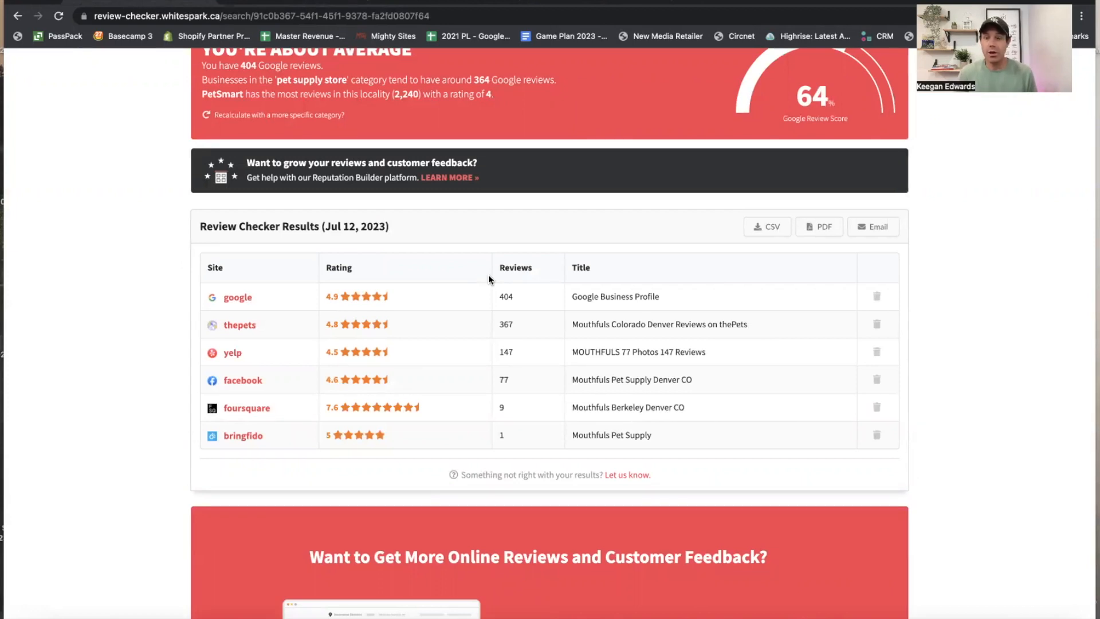
pyautogui.scroll(3)
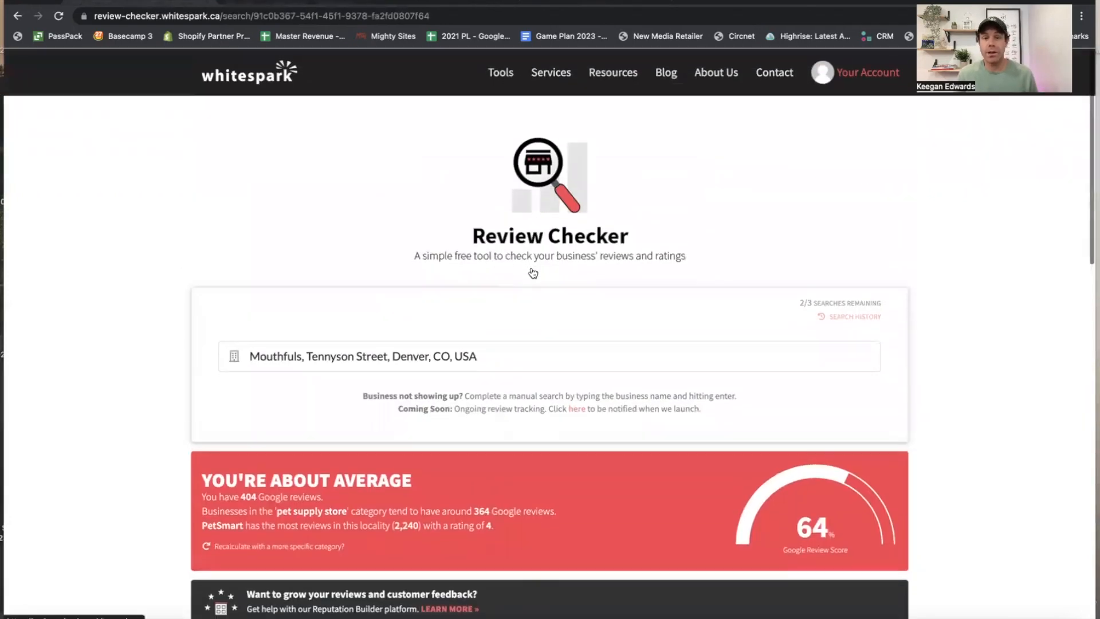
pyautogui.moveTo(644, 250)
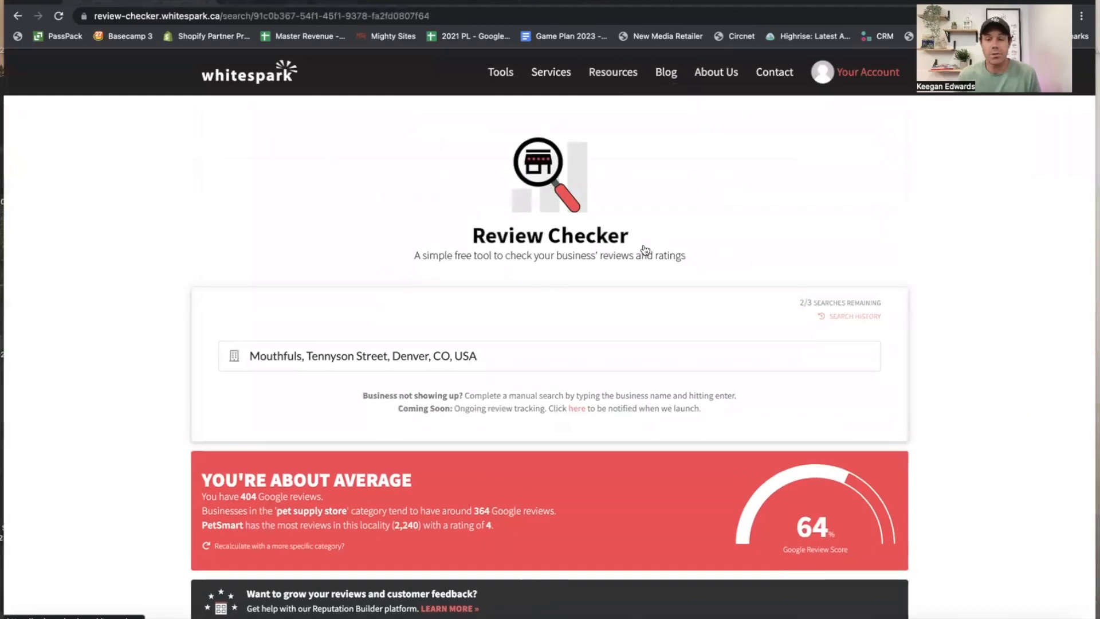